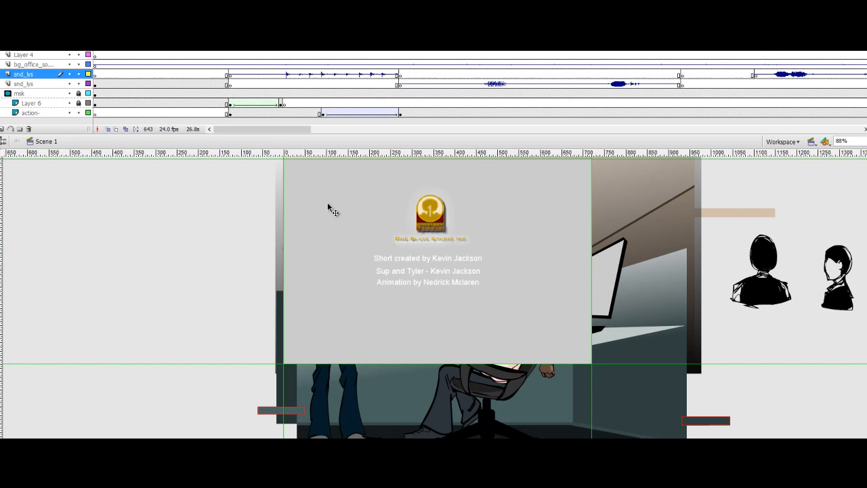
mouse_move(423, 376)
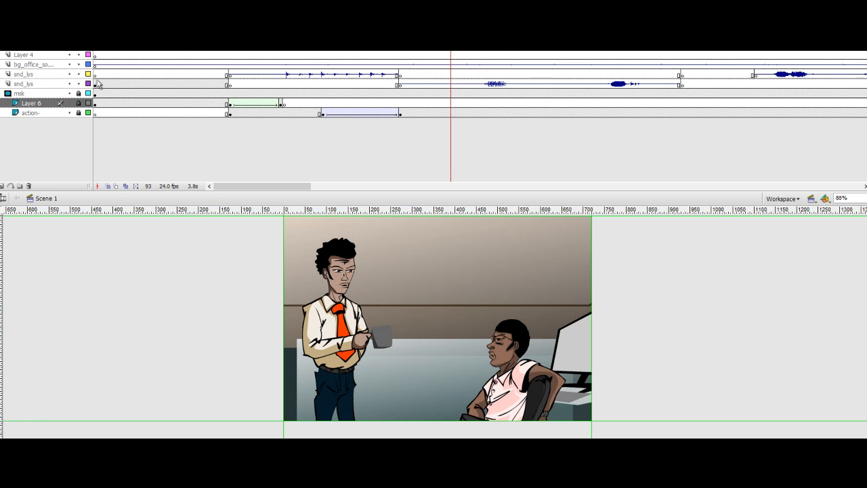
left_click(32, 103)
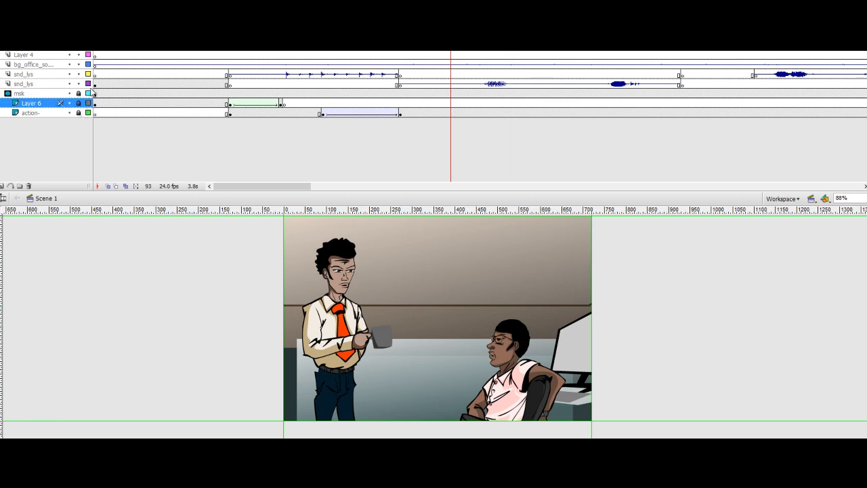
double_click(23, 83)
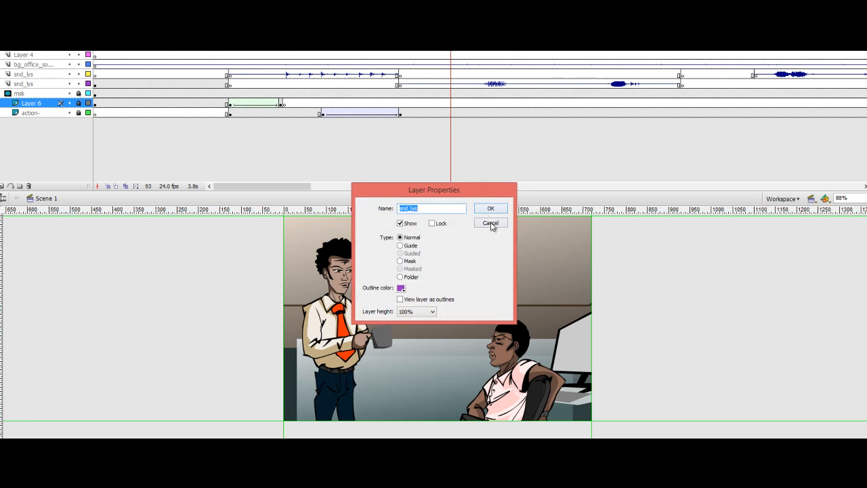
left_click(490, 223)
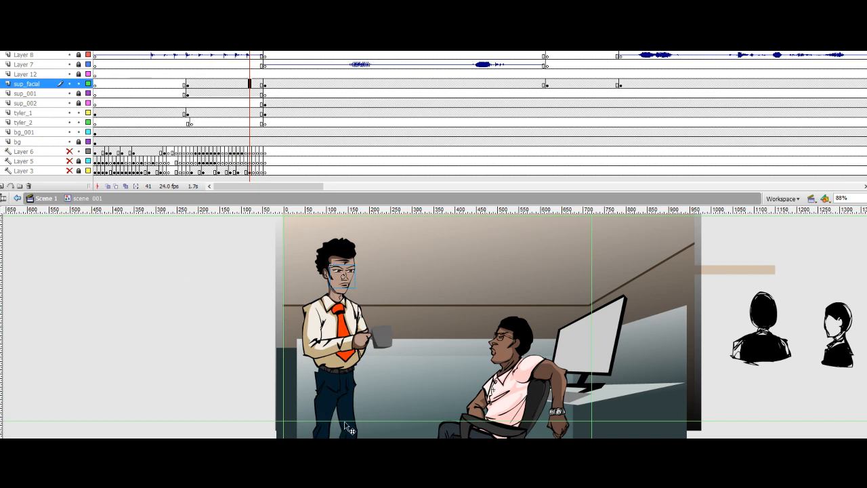
mouse_move(259, 395)
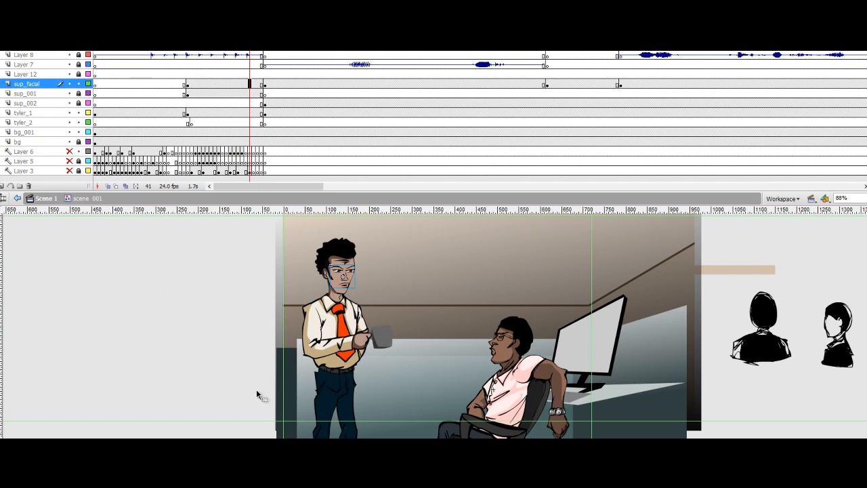
mouse_move(355, 235)
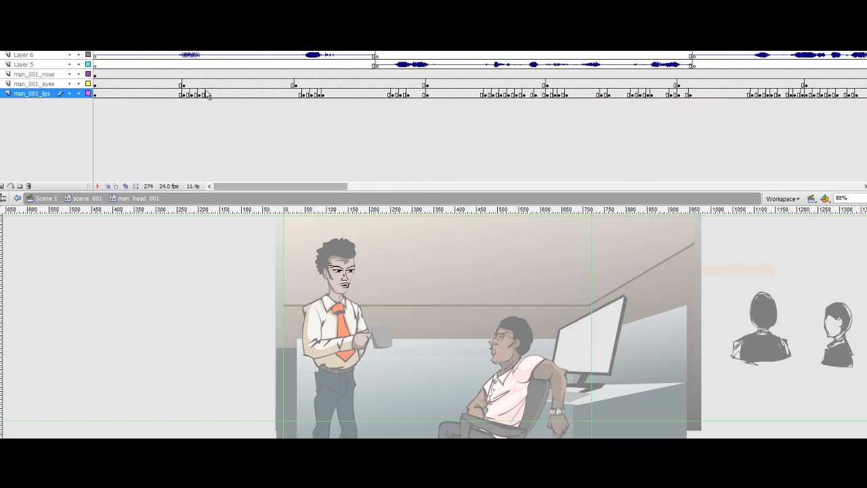
- Return to scene 001 at frame 283 with Tyler drawn as green outlines
left_click(334, 93)
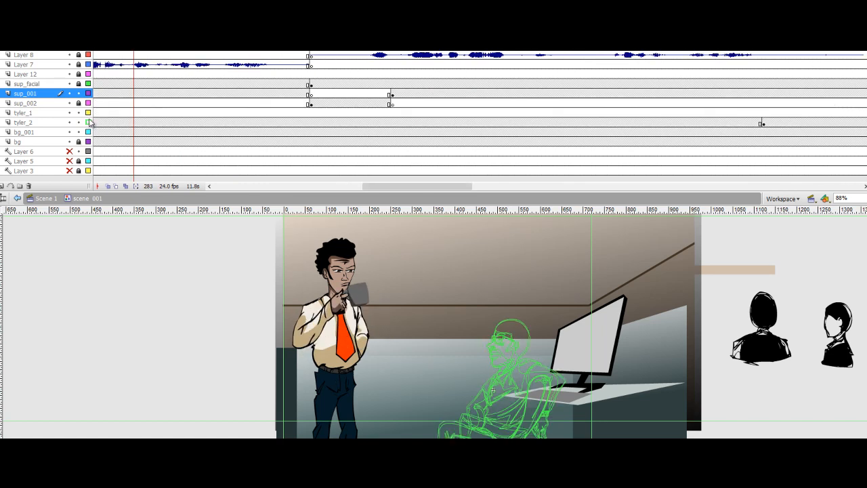
- Show Tyler in full colour and move to frame 456 via the tyler_1 and tyler_2 layers
left_click(24, 122)
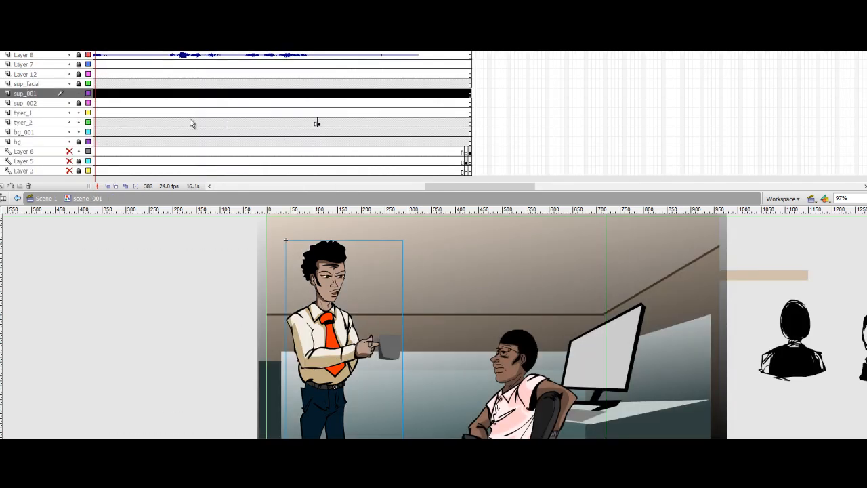
left_click(24, 112)
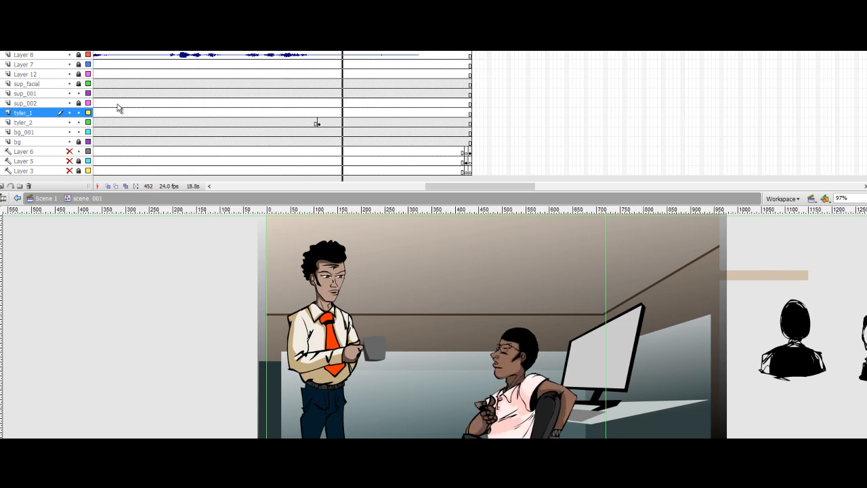
left_click(27, 122)
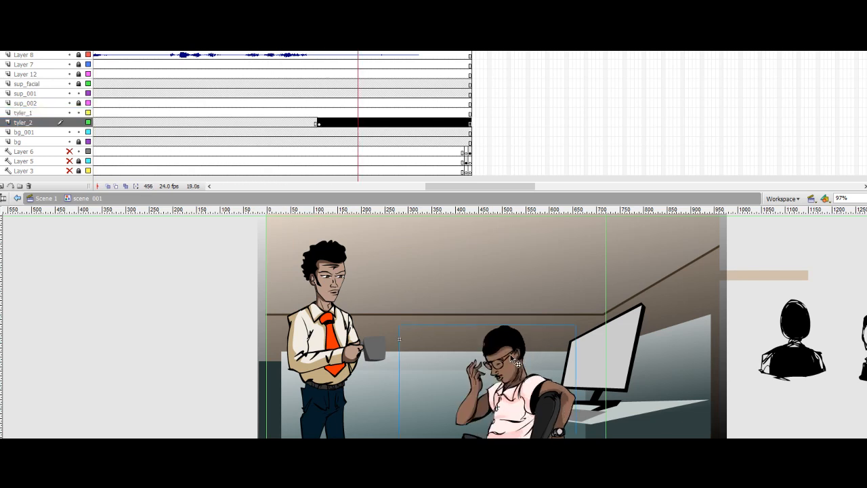